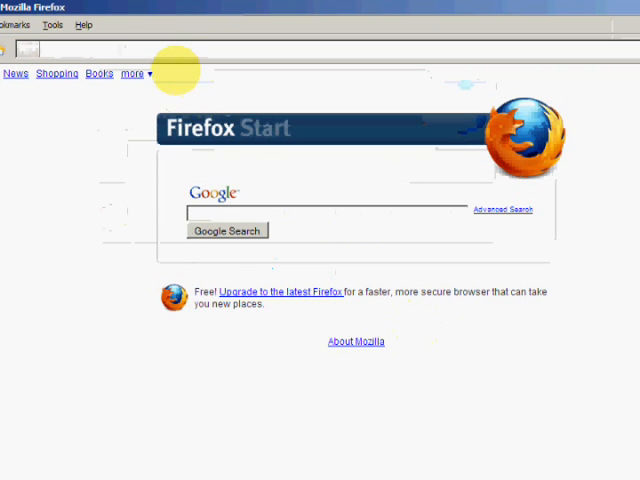
{"action": "type", "text": "www.recovering"}
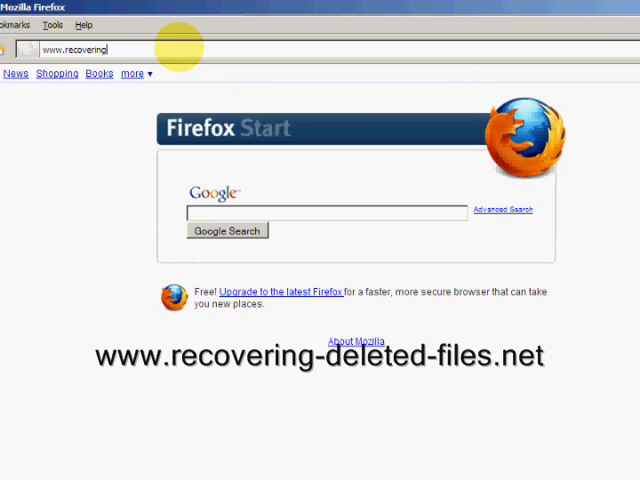
{"action": "type", "text": "-deleted-file"}
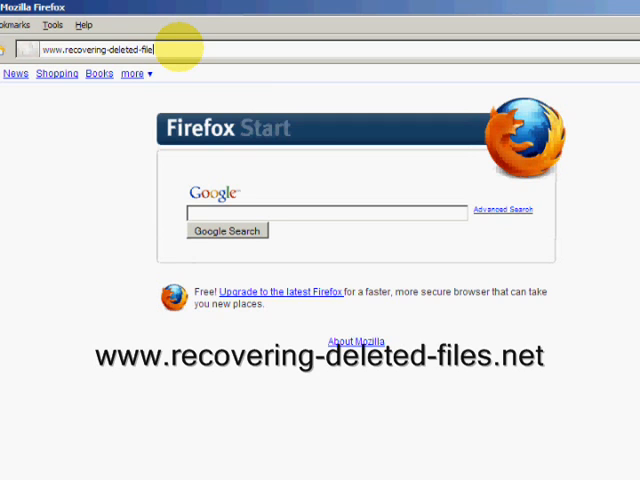
{"action": "type", "text": "s.net"}
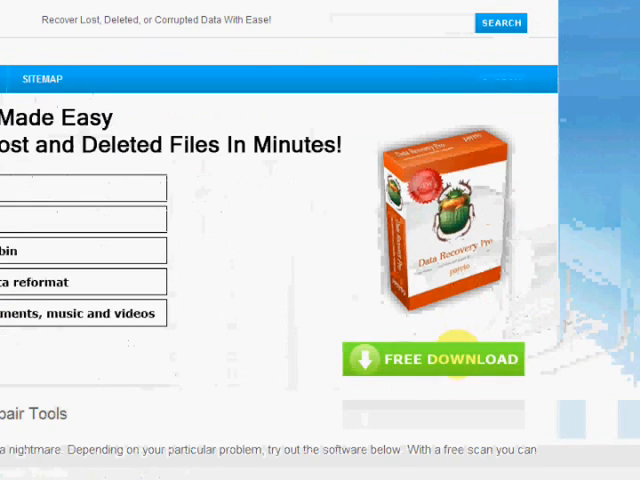
{"action": "mouse_move", "coordinate": [436, 358]}
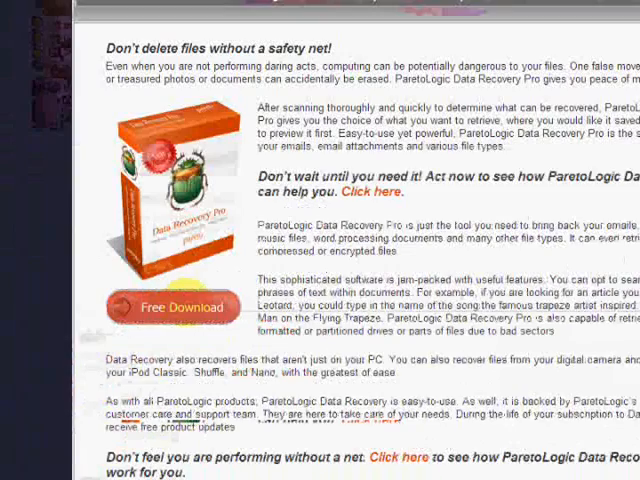
- Download the Data Recovery Pro installer from the site and save it to disk
{"action": "left_click", "coordinate": [172, 308]}
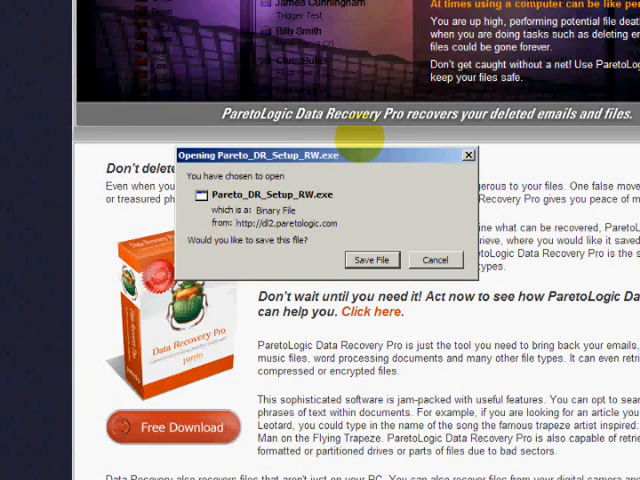
{"action": "left_click", "coordinate": [372, 260]}
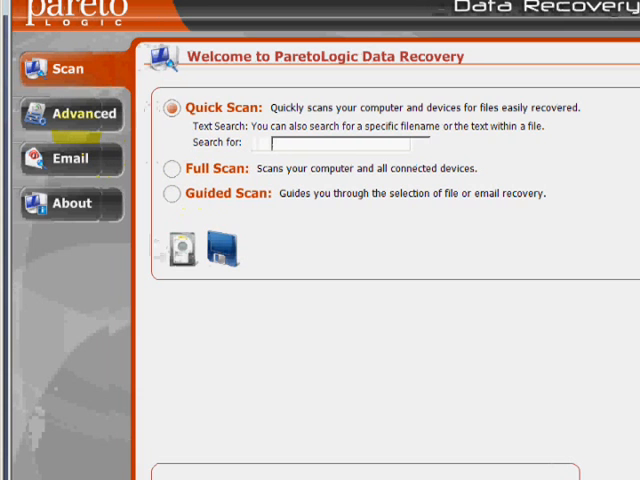
- In the Advanced scan options, include the extra disk volume under Areas to Scan
{"action": "left_click", "coordinate": [70, 114]}
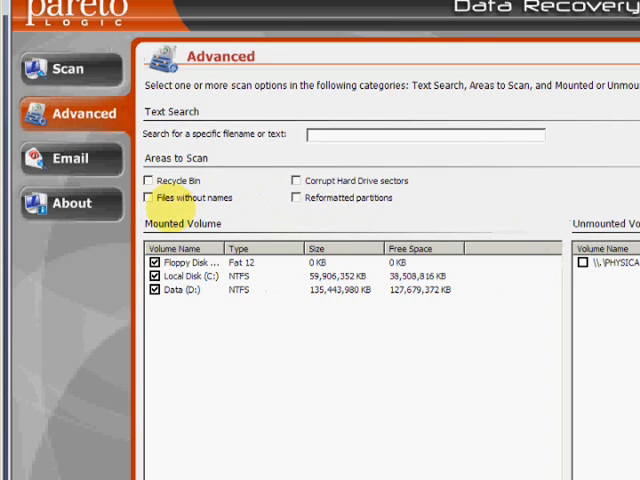
{"action": "left_click", "coordinate": [148, 180]}
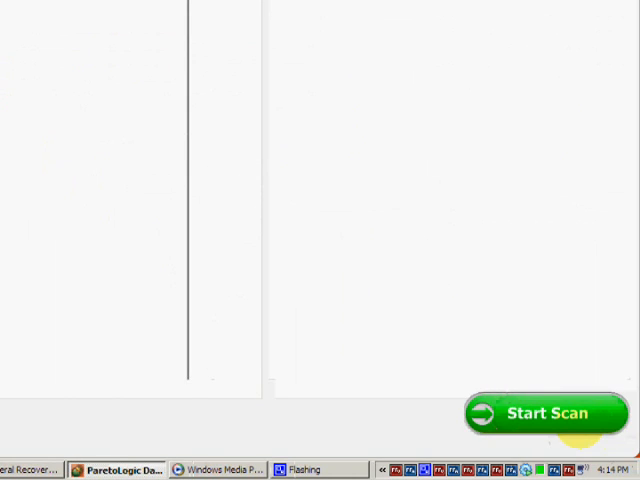
- Run the scan, locate the 2.01 KB blocklist.xml among 221 results and recover it
{"action": "left_click", "coordinate": [544, 412]}
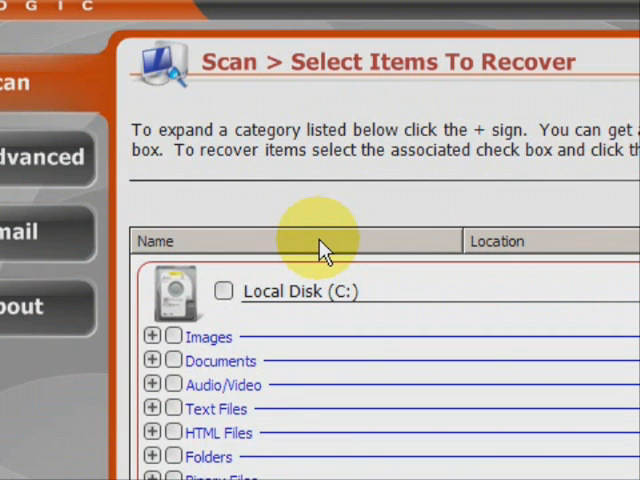
{"action": "scroll", "scroll_direction": "down", "scroll_amount": 3}
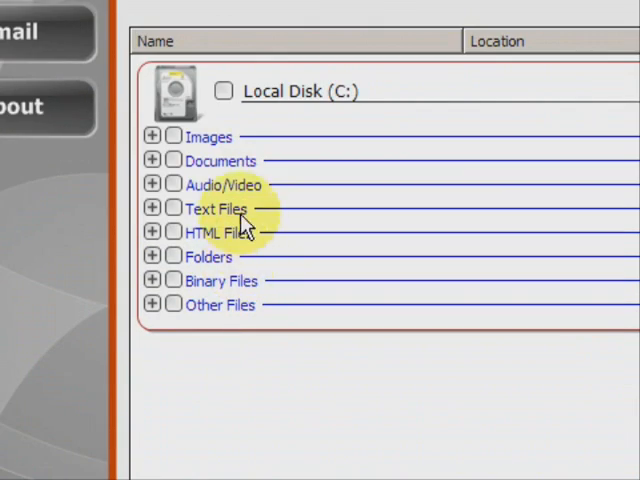
{"action": "mouse_move", "coordinate": [236, 204]}
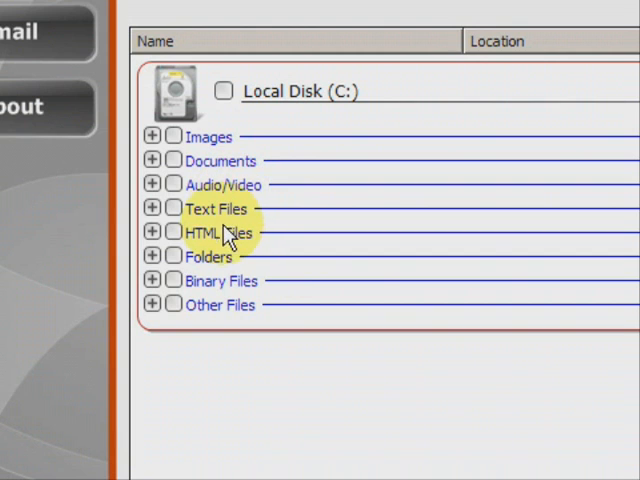
{"action": "mouse_move", "coordinate": [218, 250]}
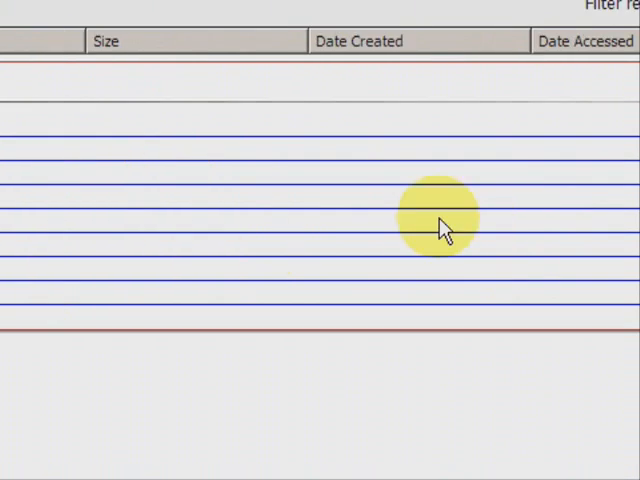
{"action": "scroll", "scroll_direction": "right", "scroll_amount": 3}
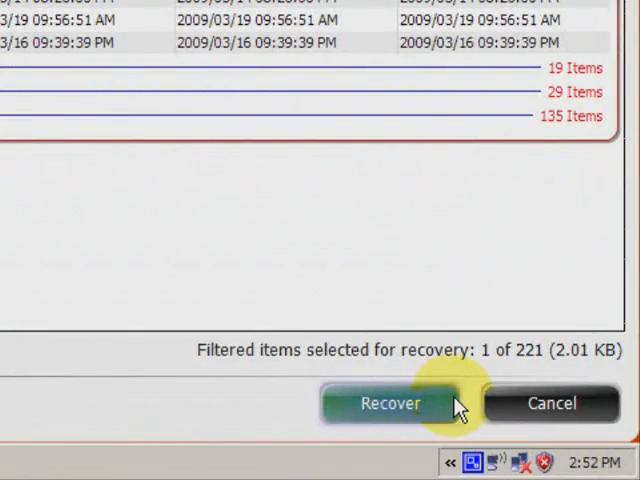
{"action": "left_click", "coordinate": [388, 404]}
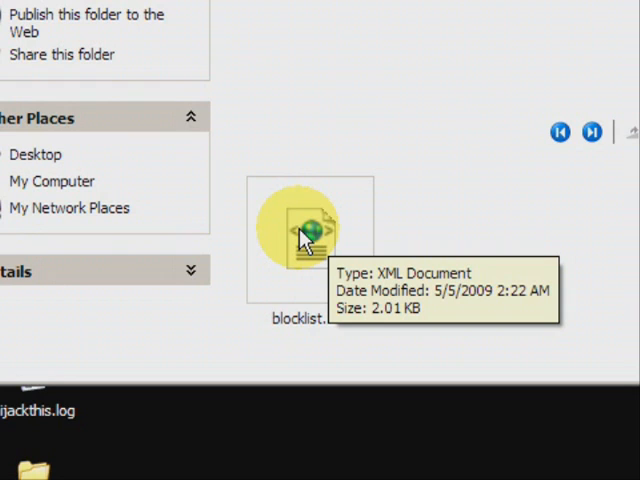
{"action": "mouse_move", "coordinate": [308, 236]}
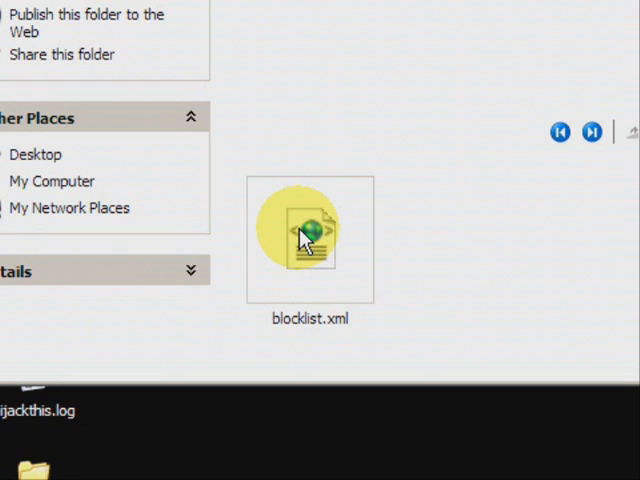